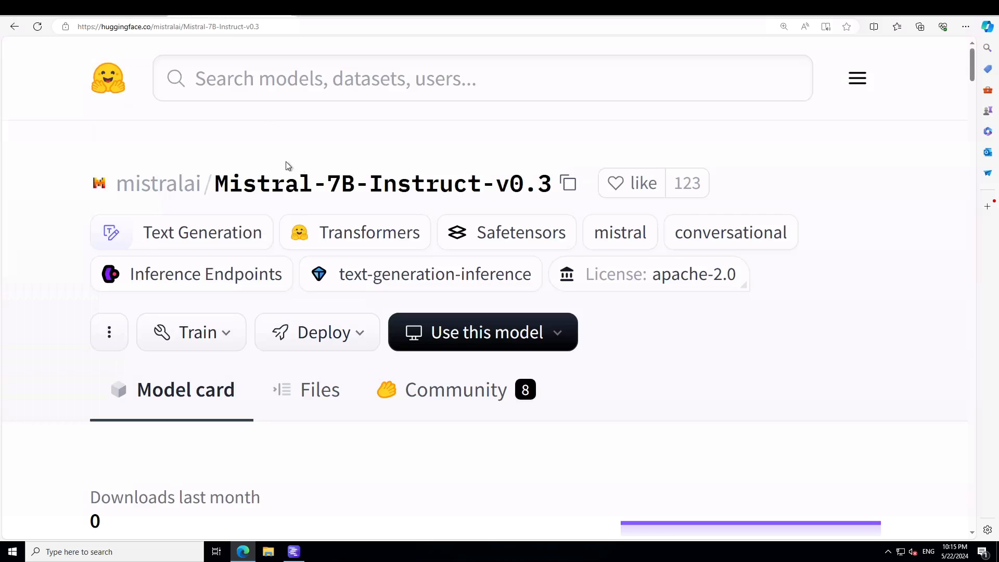
mouse_move(290, 180)
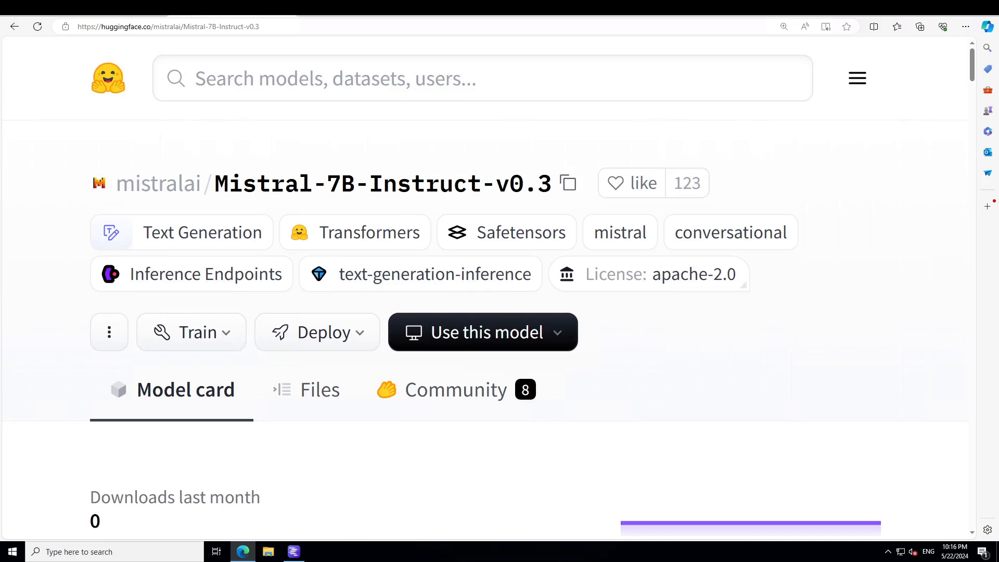
- Bring the LM Studio window to the front over the Hugging Face page
left_click(293, 551)
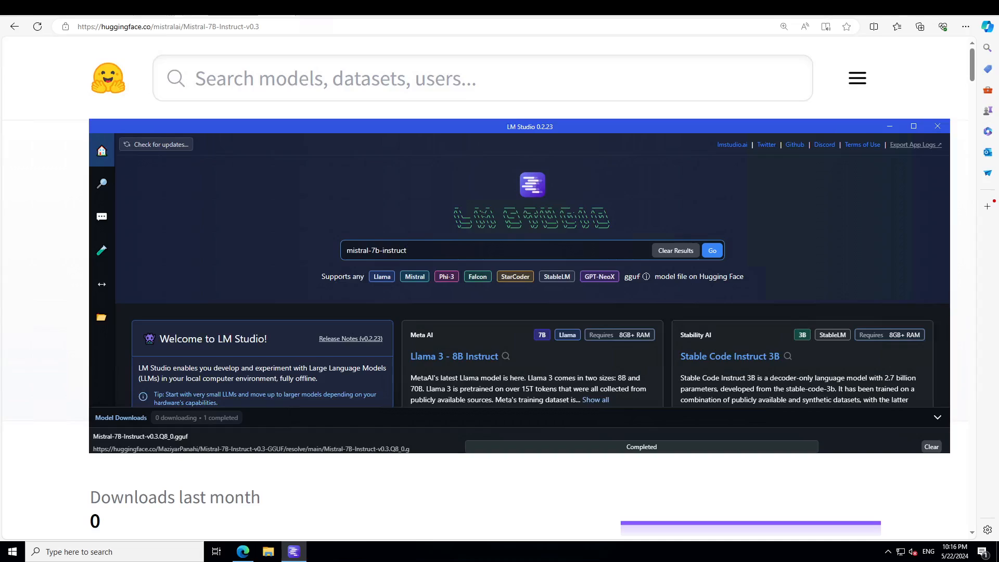
left_click(406, 250)
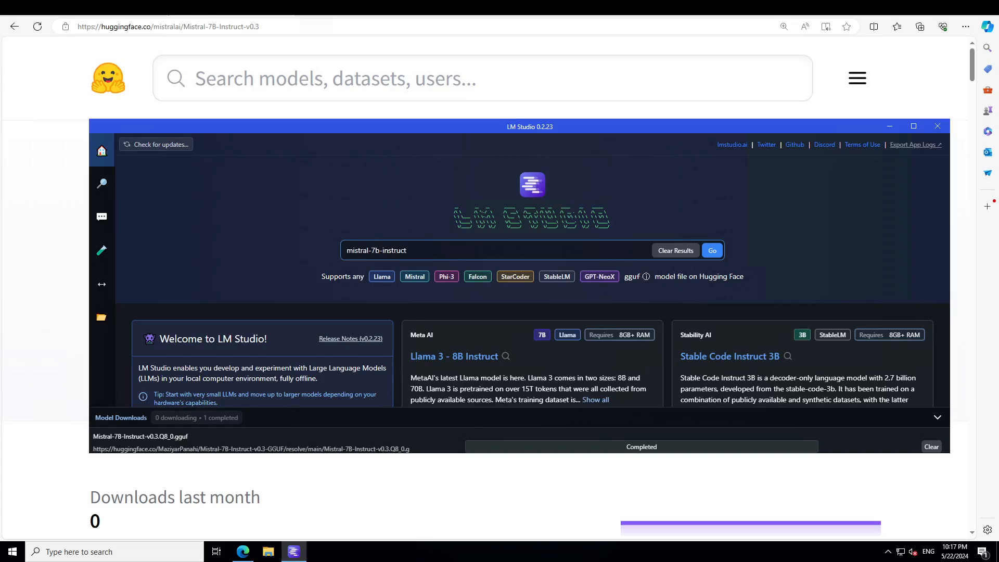
- Search mistral-7b-instruct and review the Mistral-7B-Instruct-v0.3-GGUF file list down to Q8_0
left_click(711, 249)
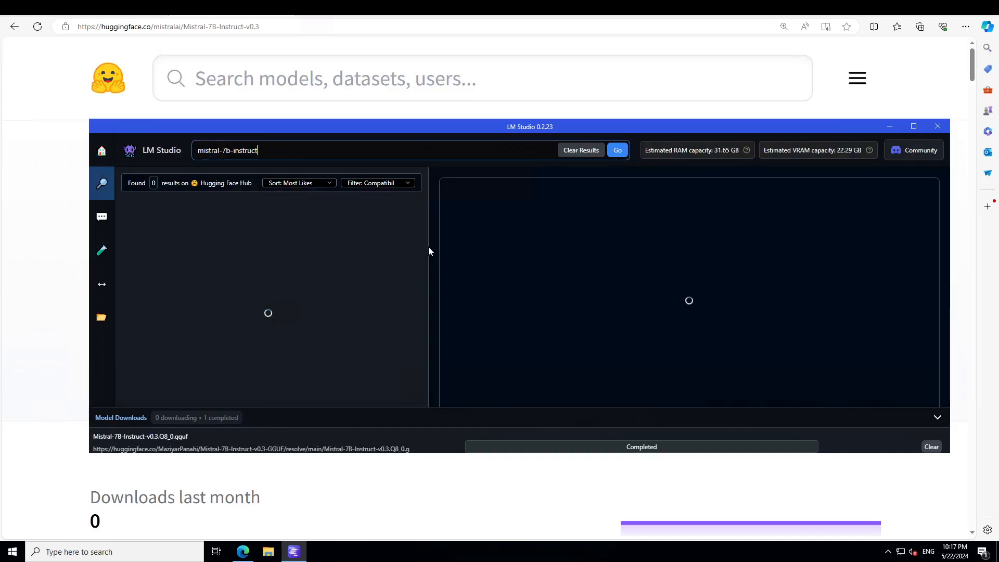
mouse_move(394, 256)
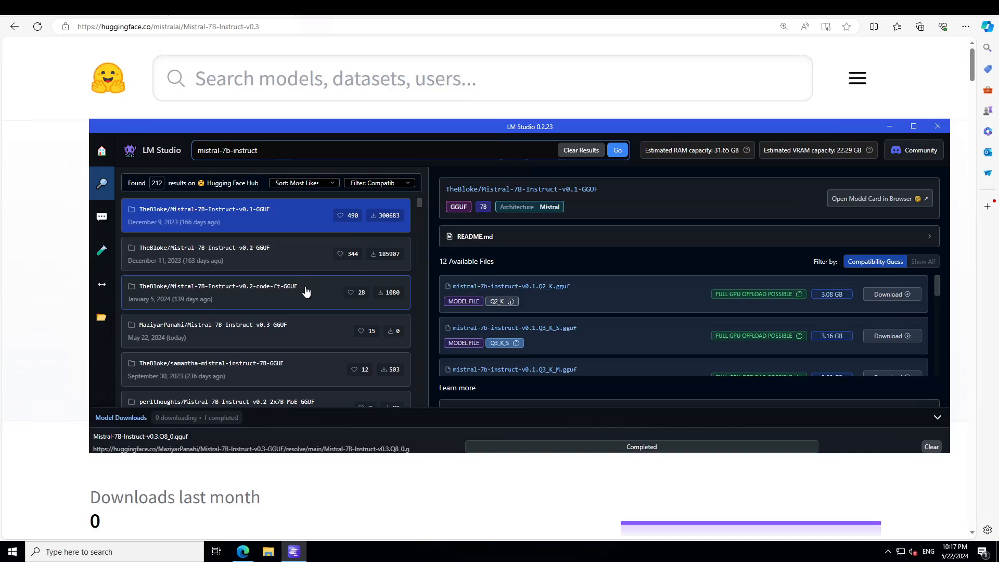
mouse_move(293, 340)
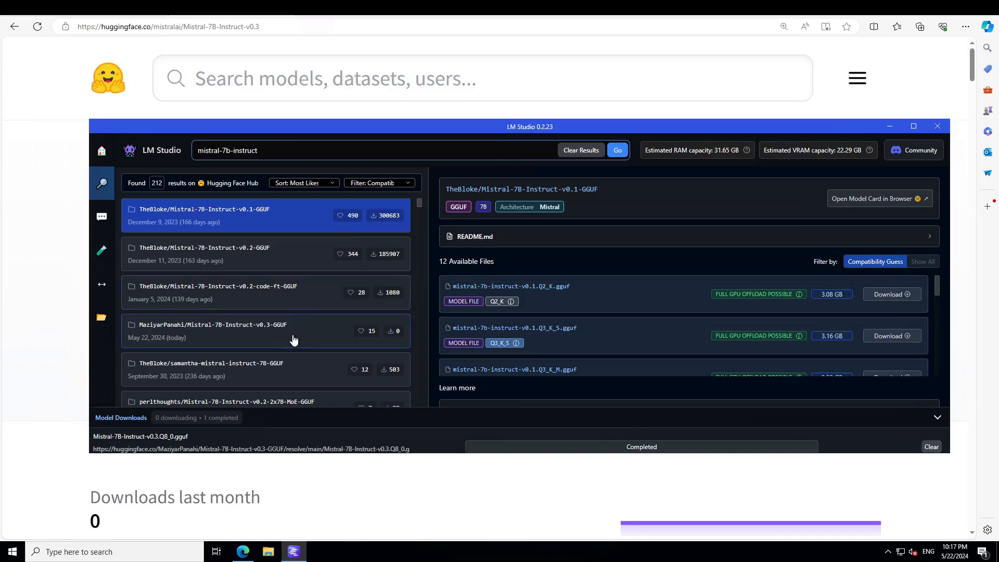
left_click(212, 331)
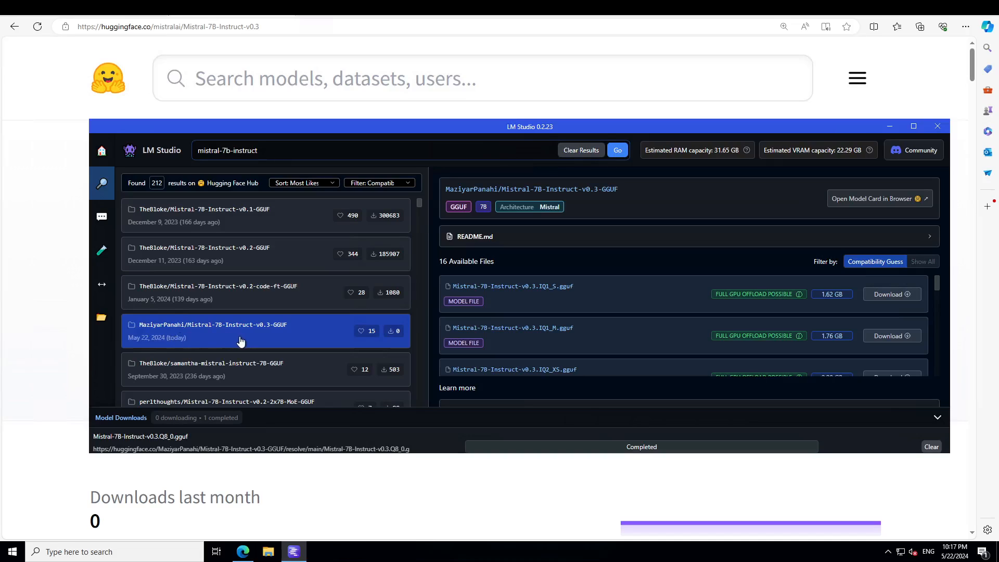
mouse_move(334, 318)
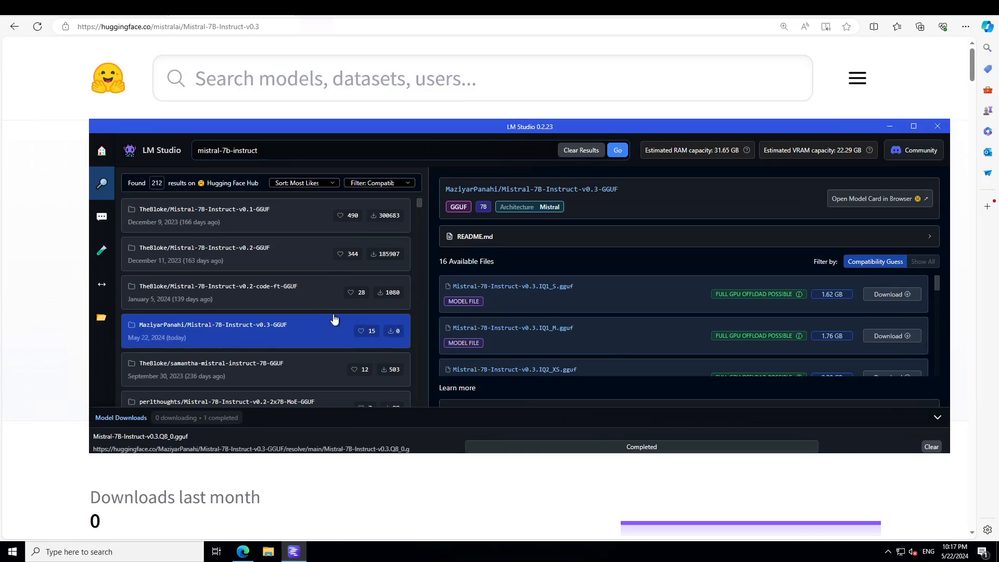
mouse_move(272, 336)
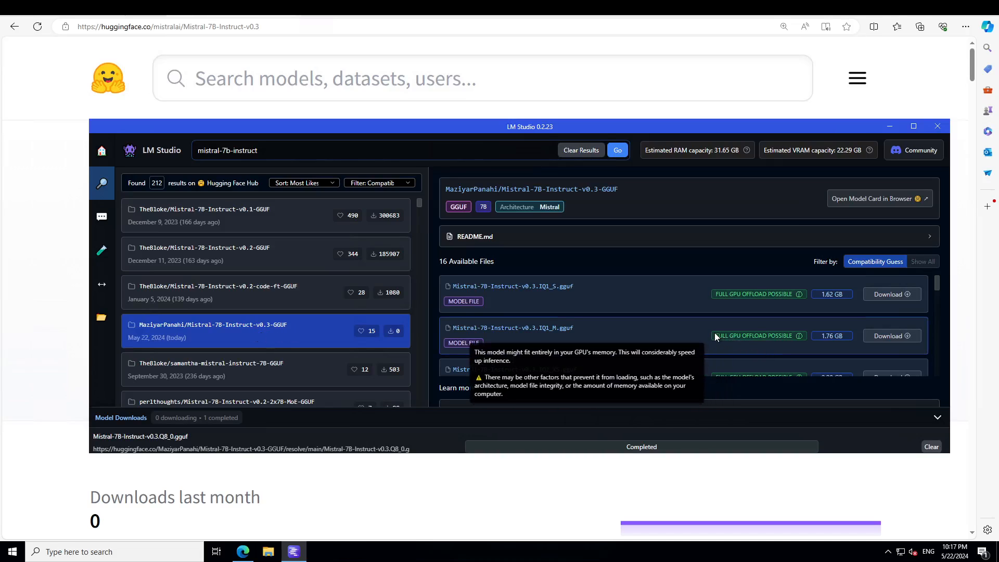
scroll("down", 3)
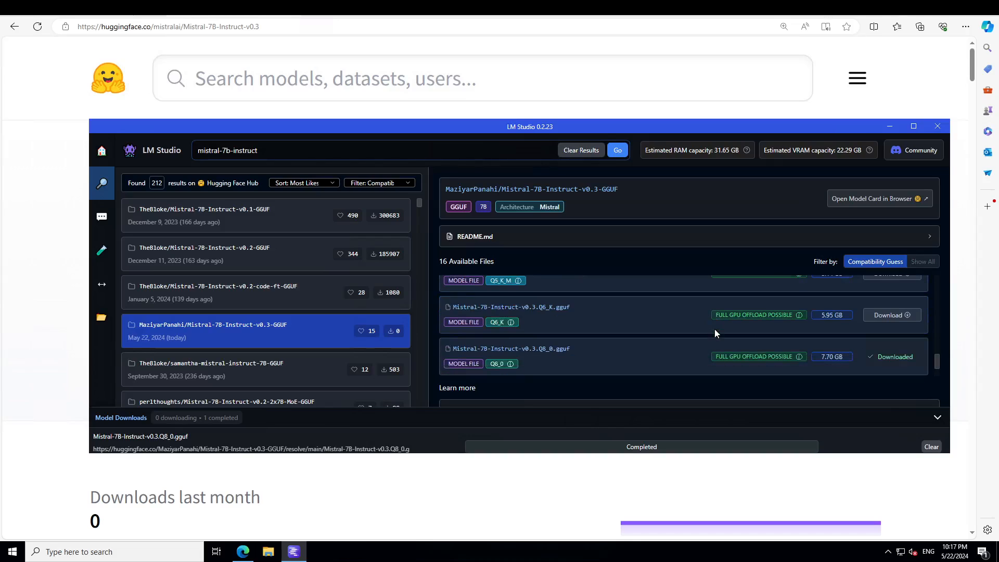
scroll("down", 3)
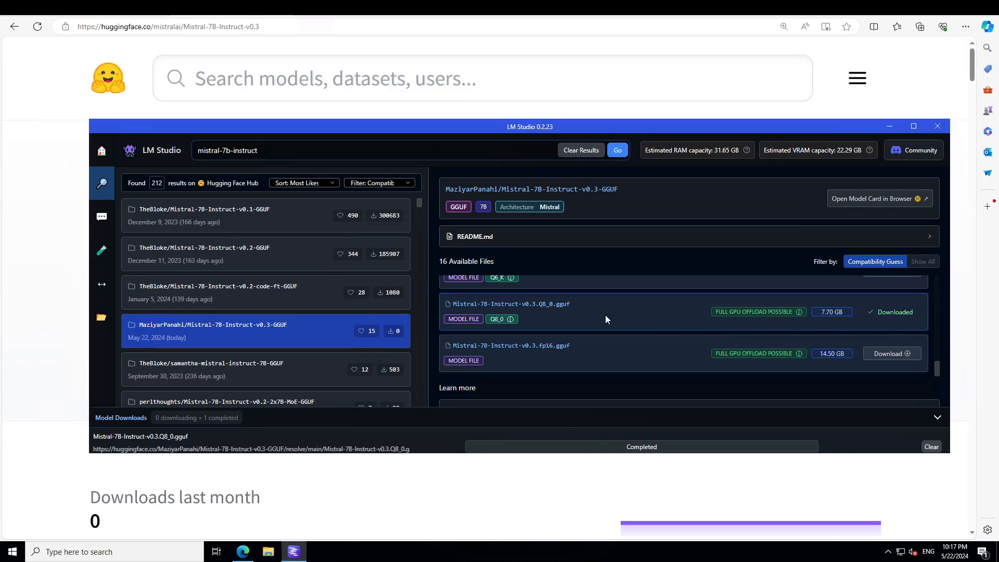
mouse_move(864, 330)
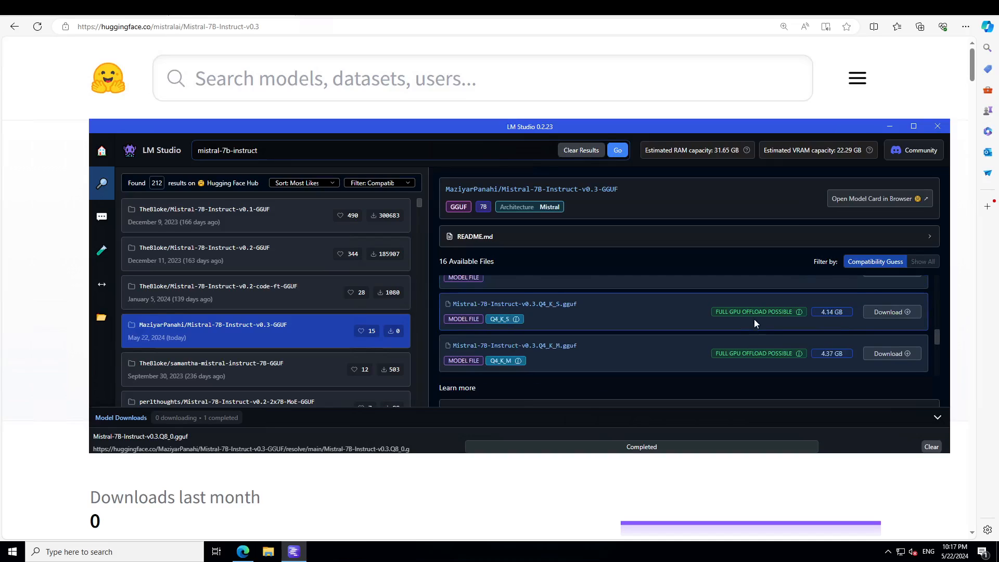
scroll("down", 3)
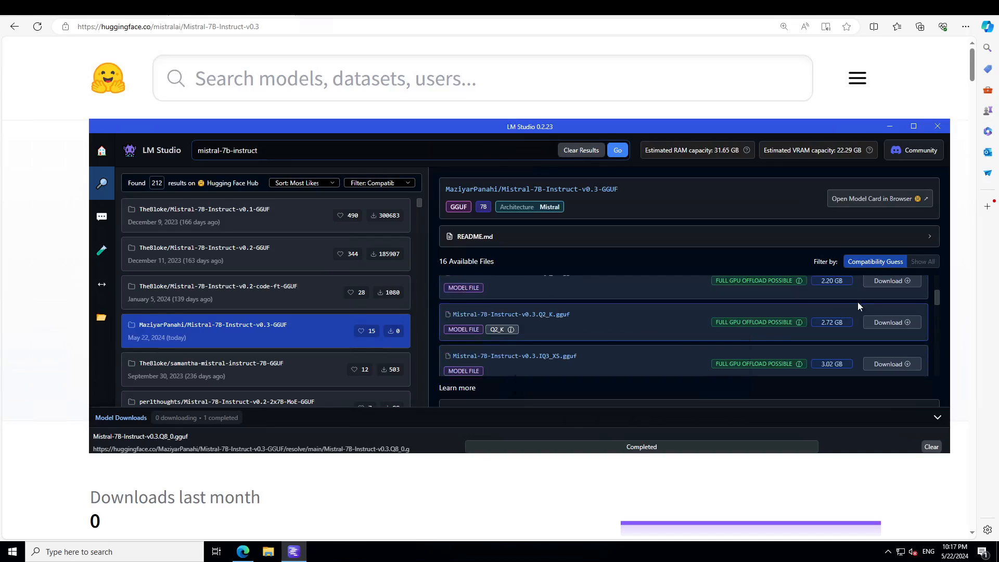
- Go to the chat screen with no model loaded yet
left_click(101, 316)
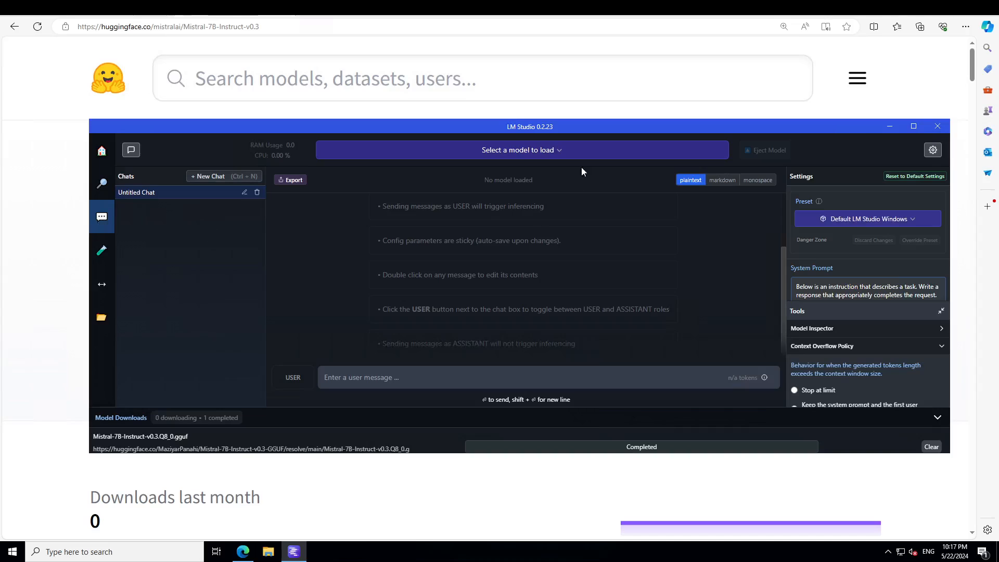
- Load Mistral Instruct v0.3 7B Q8_0 and reload it to apply the configuration
left_click(520, 150)
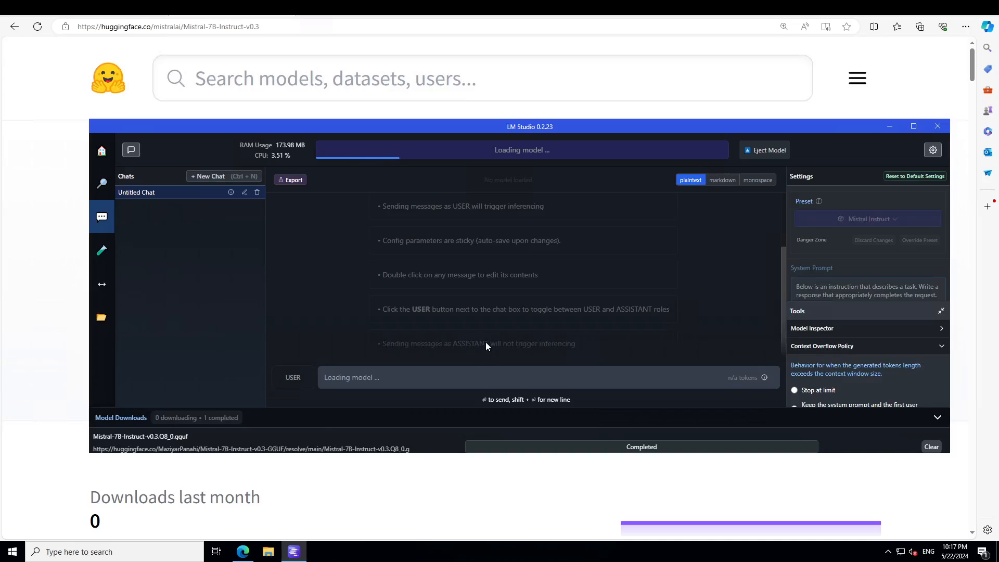
mouse_move(363, 234)
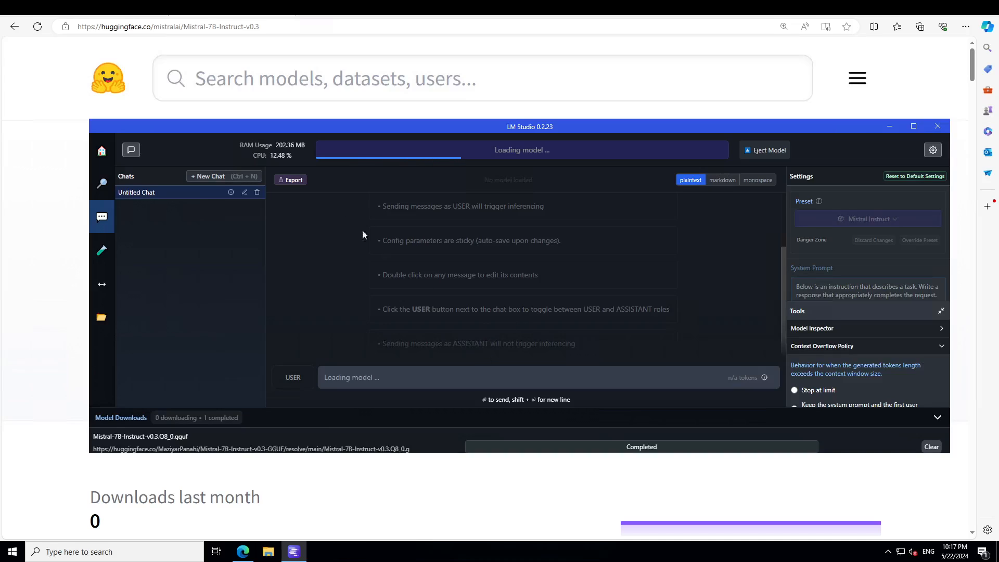
mouse_move(69, 405)
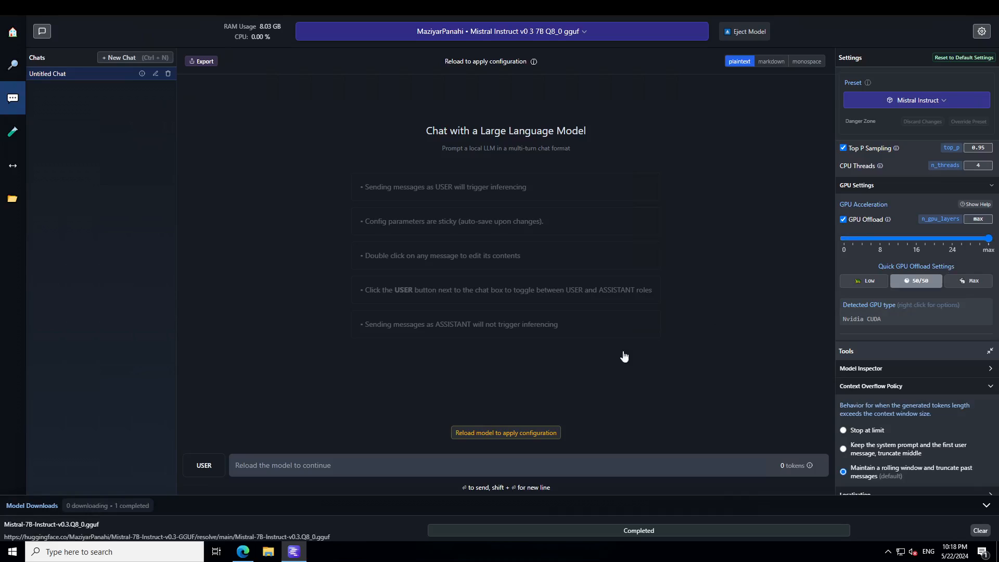
left_click(506, 432)
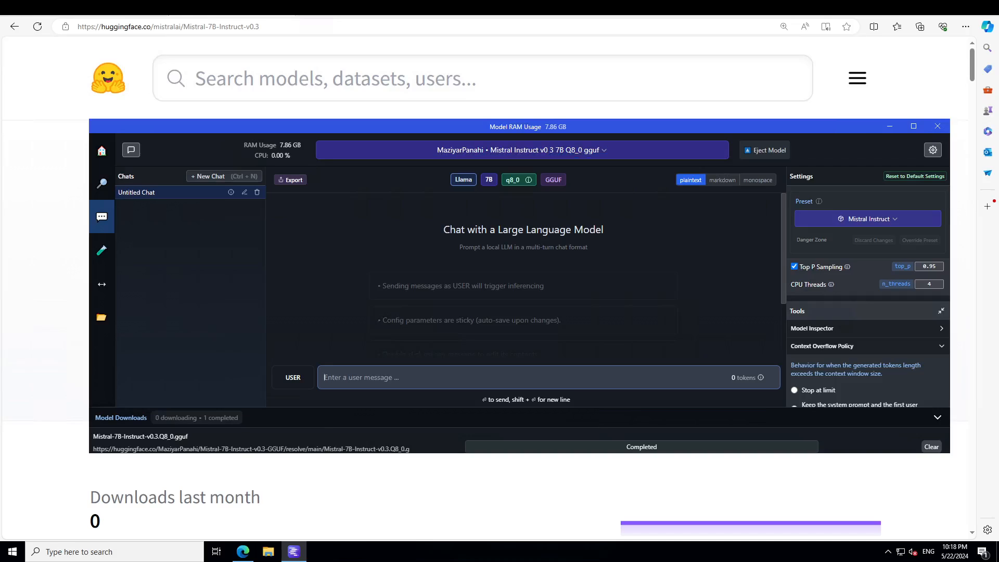
- Send 'write 10 sentences ending with the word beauty.' and read the ten-sentence reply
type("write 10 sentences ending with the word beauty.")
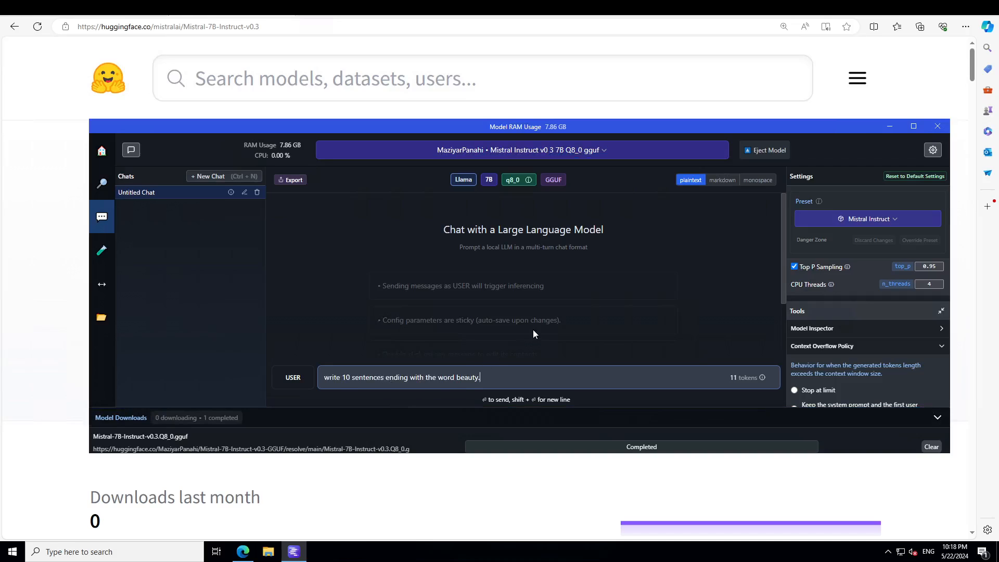
mouse_move(663, 302)
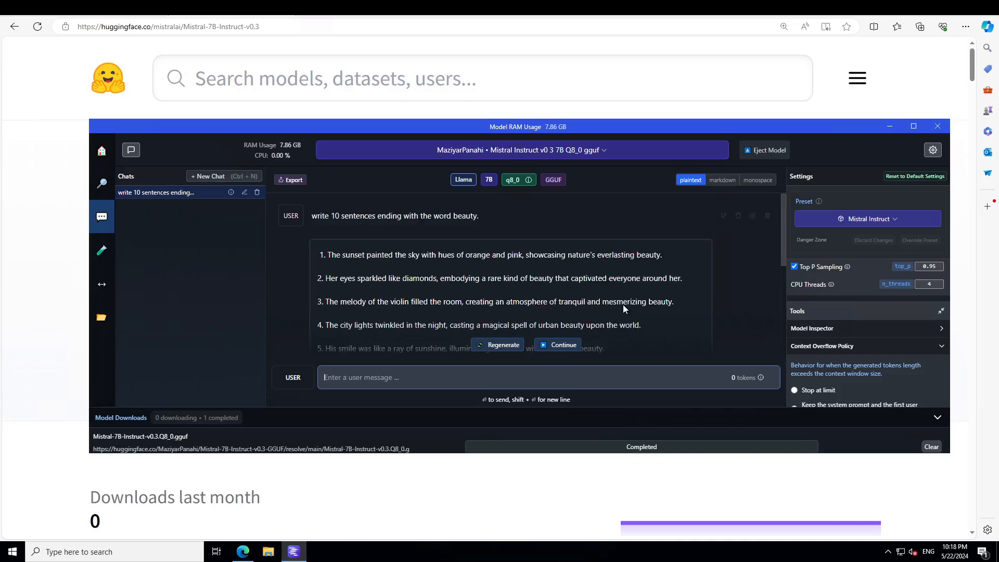
mouse_move(623, 305)
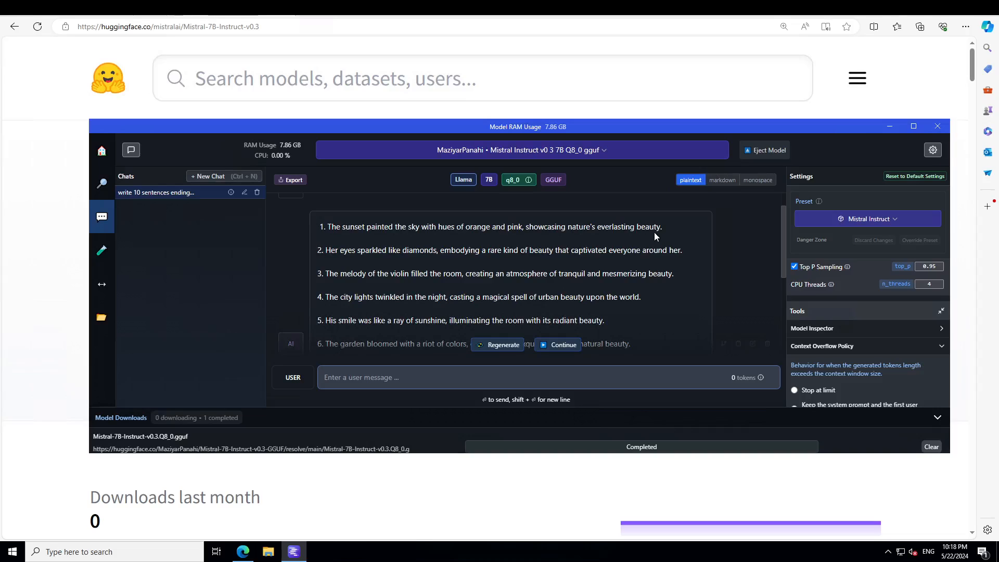
left_click_drag(681, 249, 657, 250)
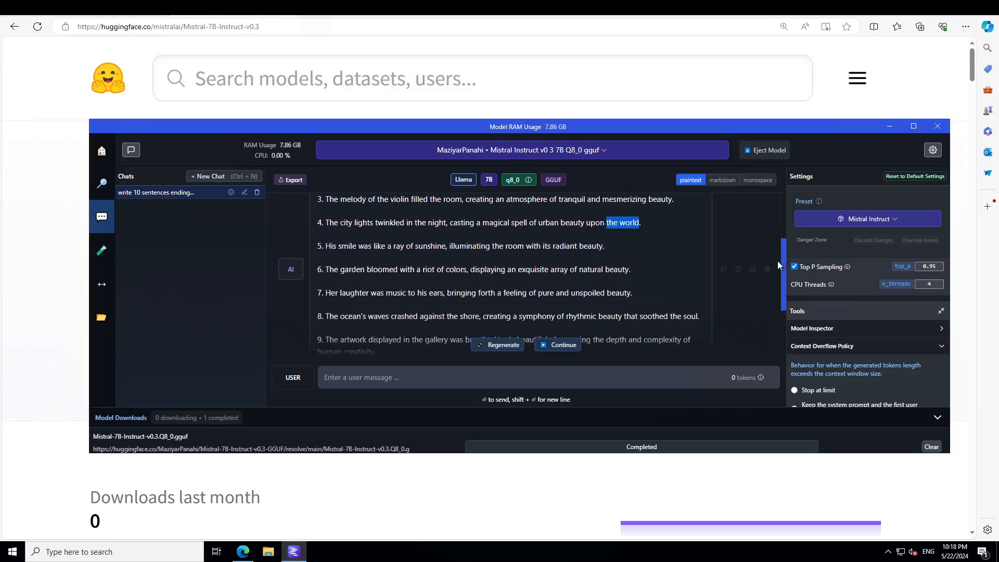
scroll("down", 3)
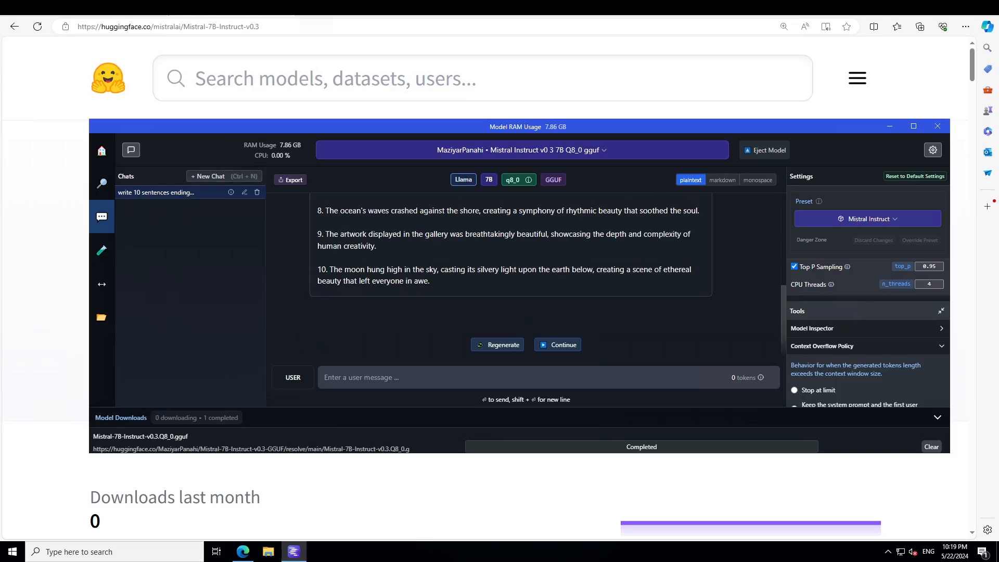
- Write the vase-and-ball puzzle asking where the ball ends up after turning the vase
type("I have a vase, I put a ball in it, the vase is on the kitchen counter, I turn the vase upside down and then transfer it to the livingroom coffee table, where is the ball?")
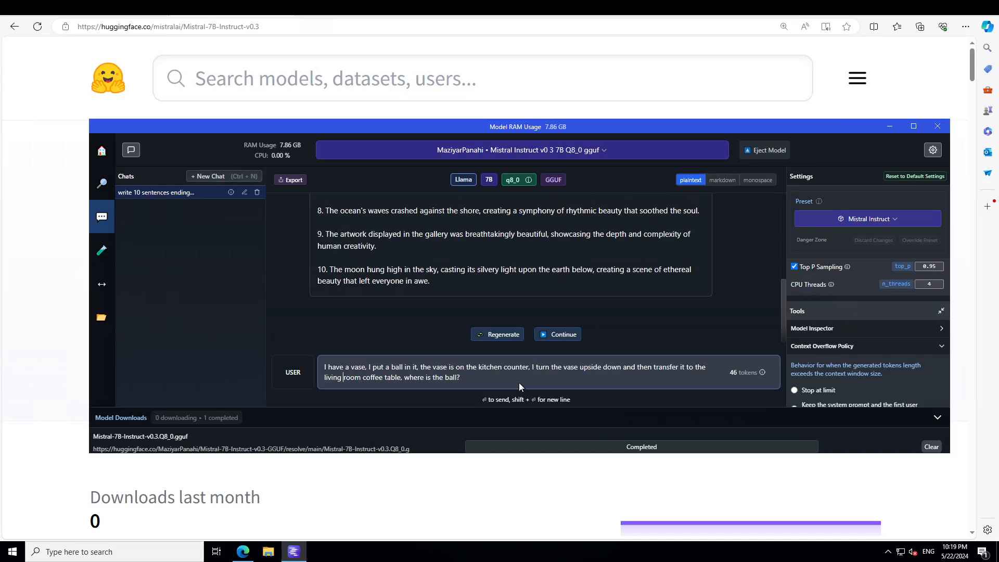
mouse_move(724, 424)
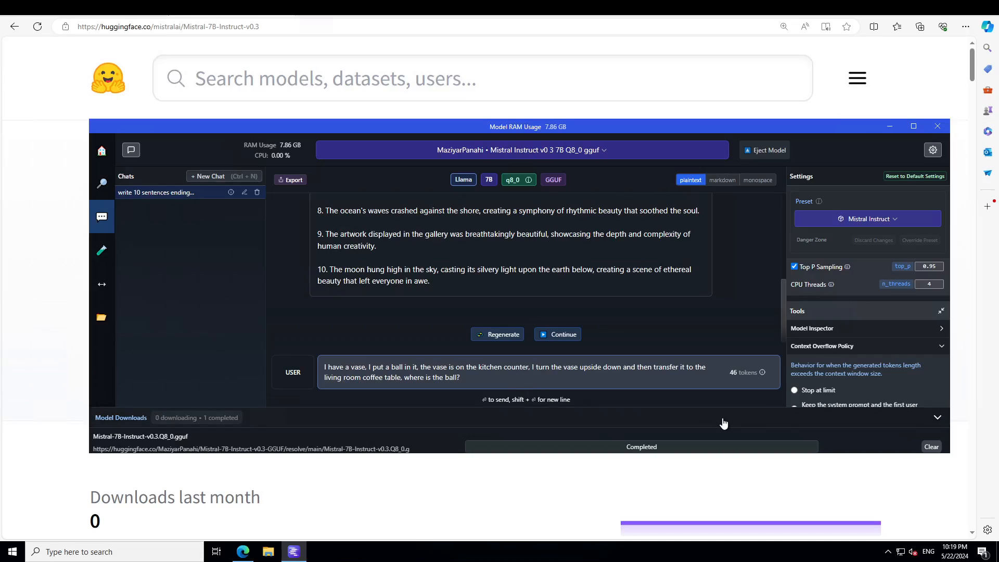
mouse_move(344, 503)
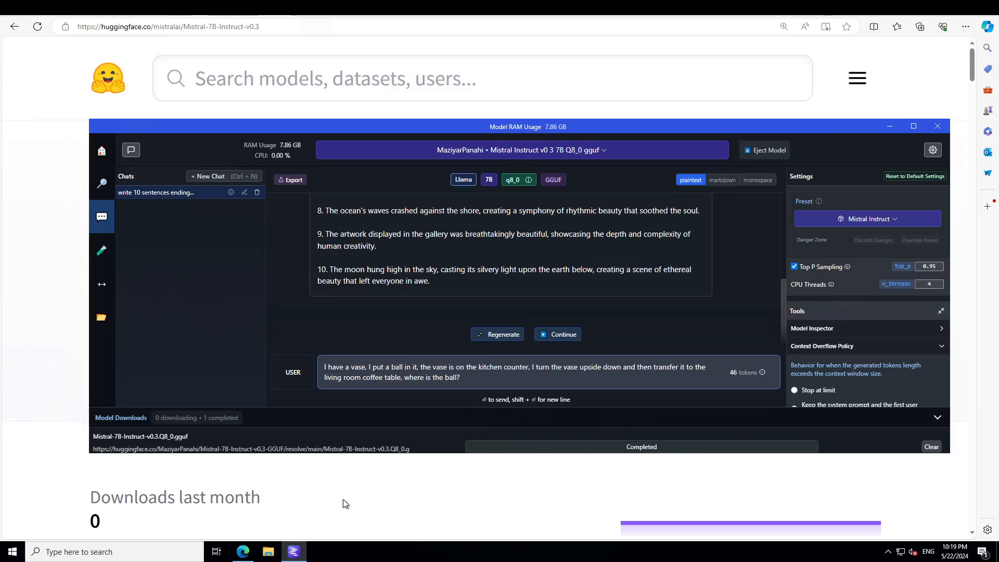
mouse_move(44, 306)
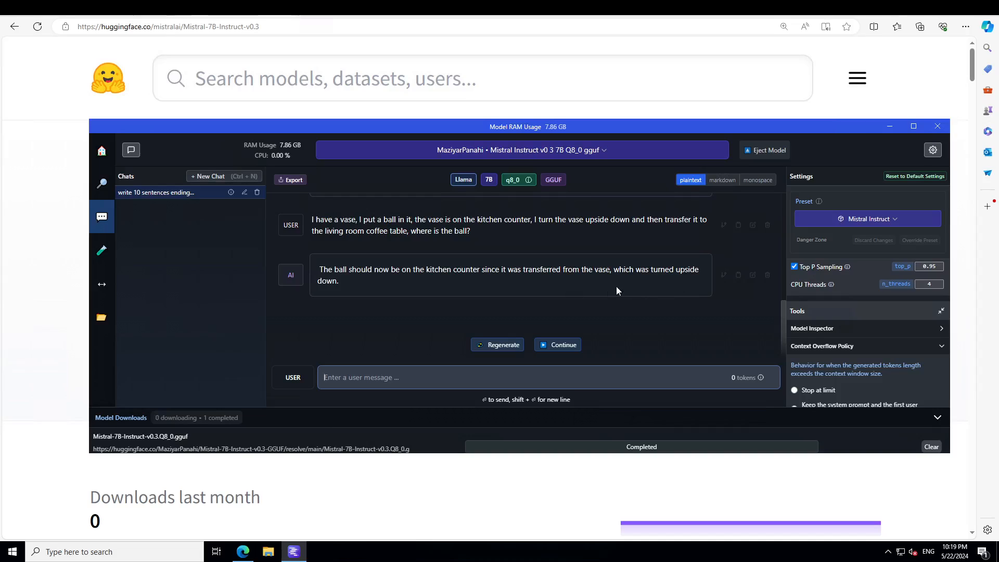
mouse_move(704, 279)
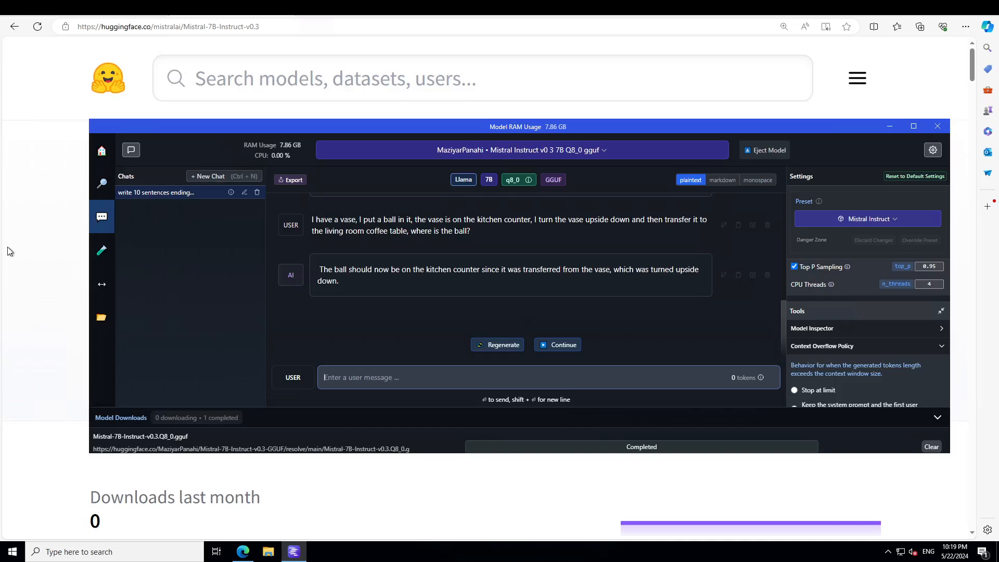
mouse_move(10, 256)
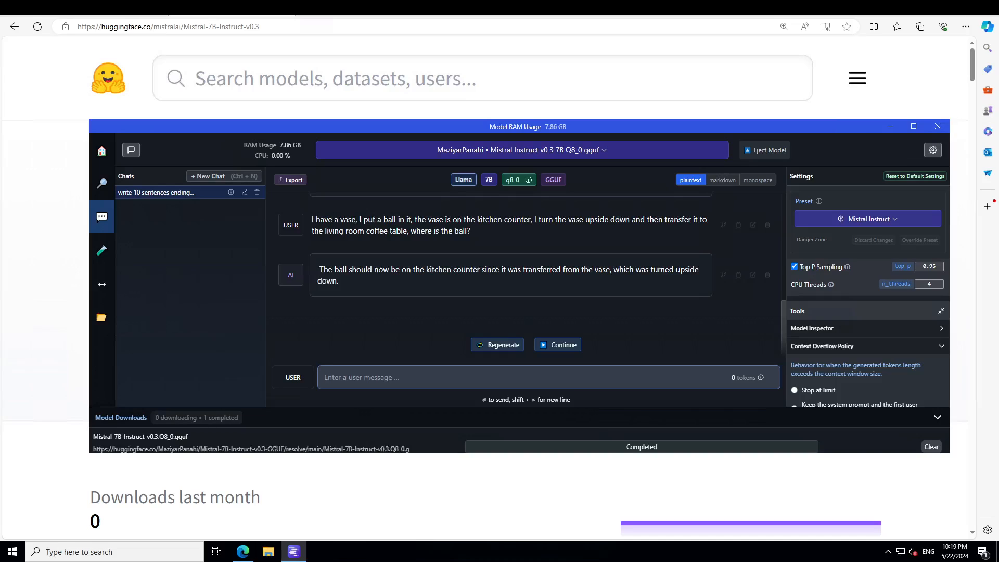
- Send 'Tell me a funny joke from greek mythology' and get the Athena and Zeus joke
type("Tell me a funny joke from greek mythology")
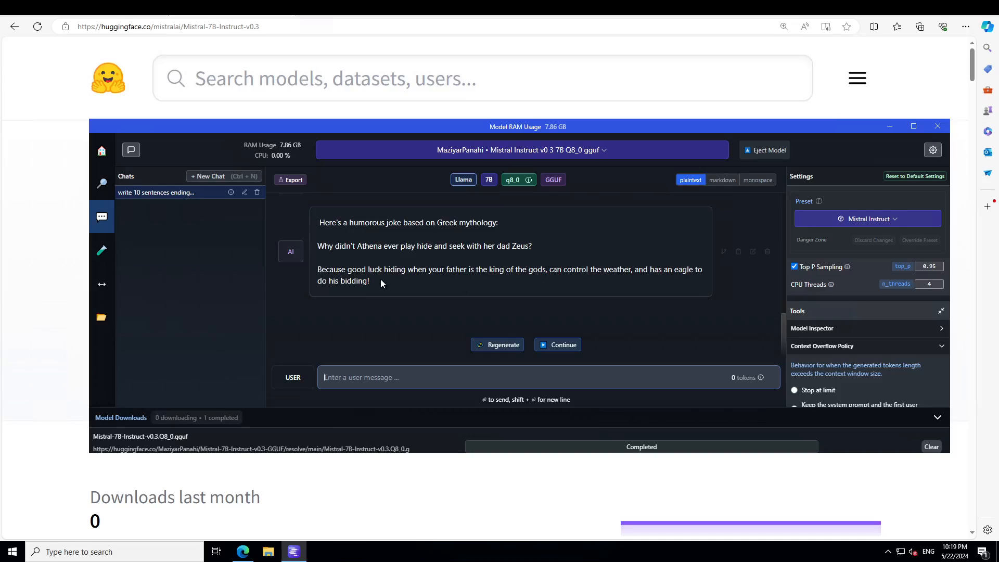
mouse_move(520, 282)
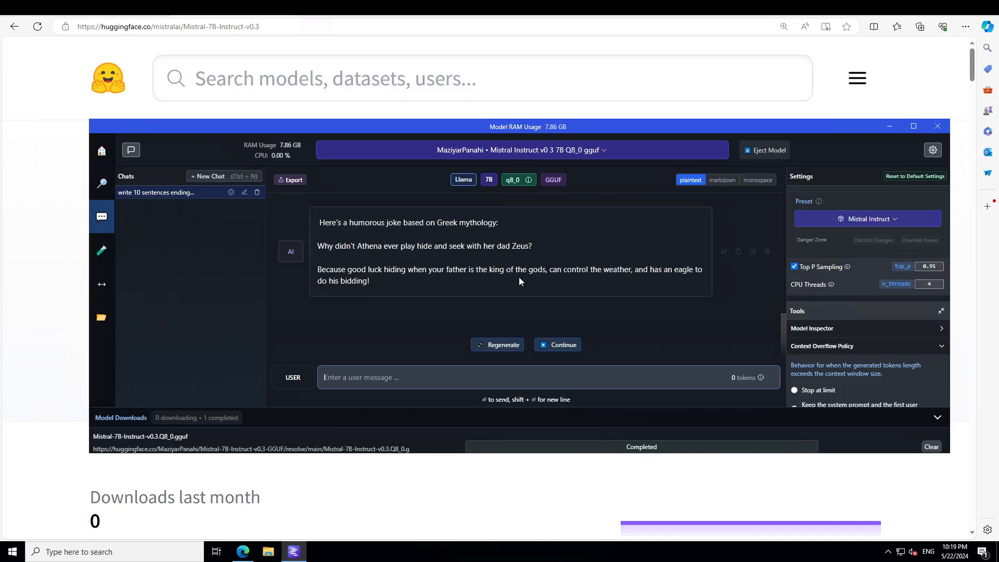
mouse_move(680, 284)
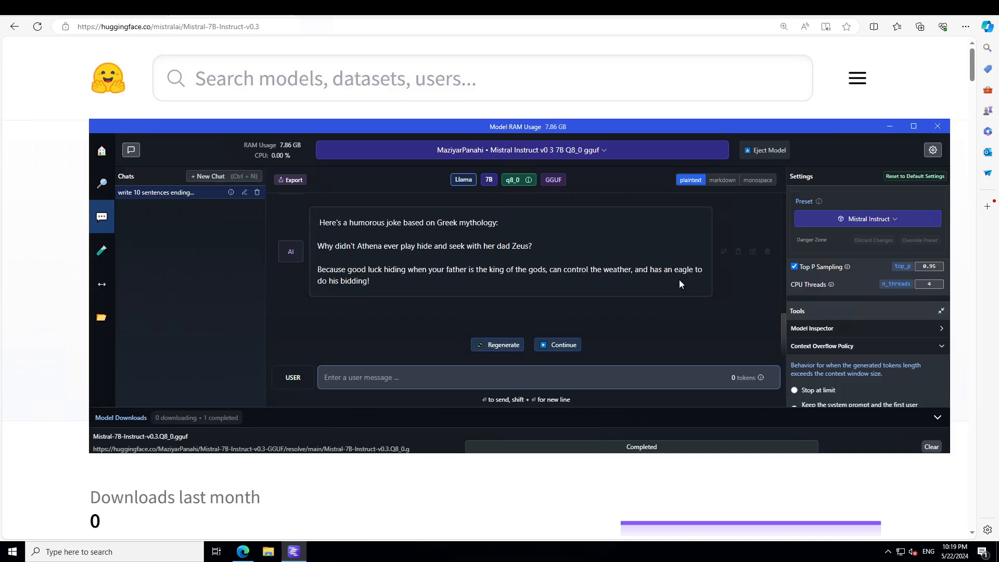
mouse_move(380, 300)
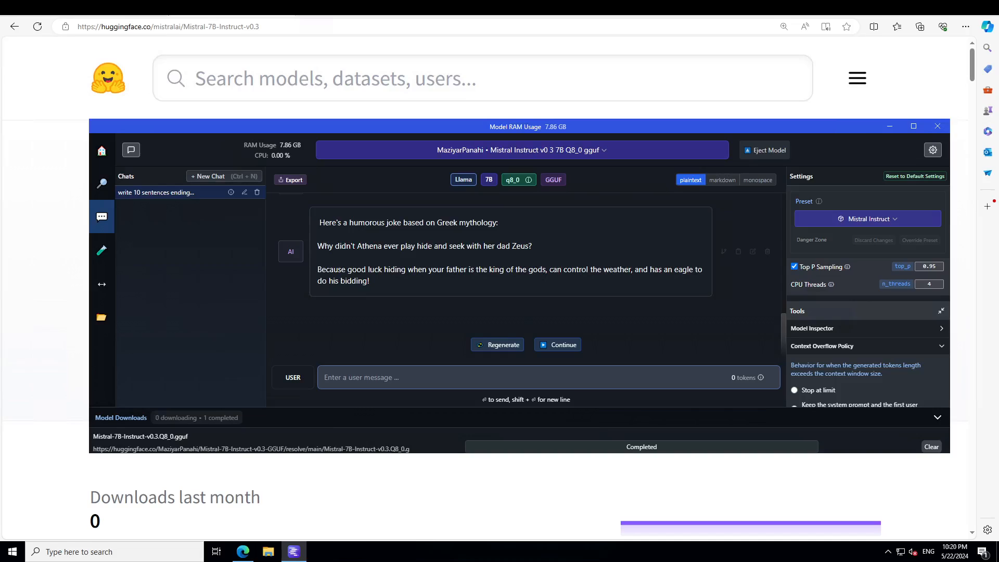
- Ask which of apple, banana, potato and chair is unlike the others, getting 'chair'
left_click(372, 376)
type("Which of these objects is not like the others: apple, banana, potato, chair")
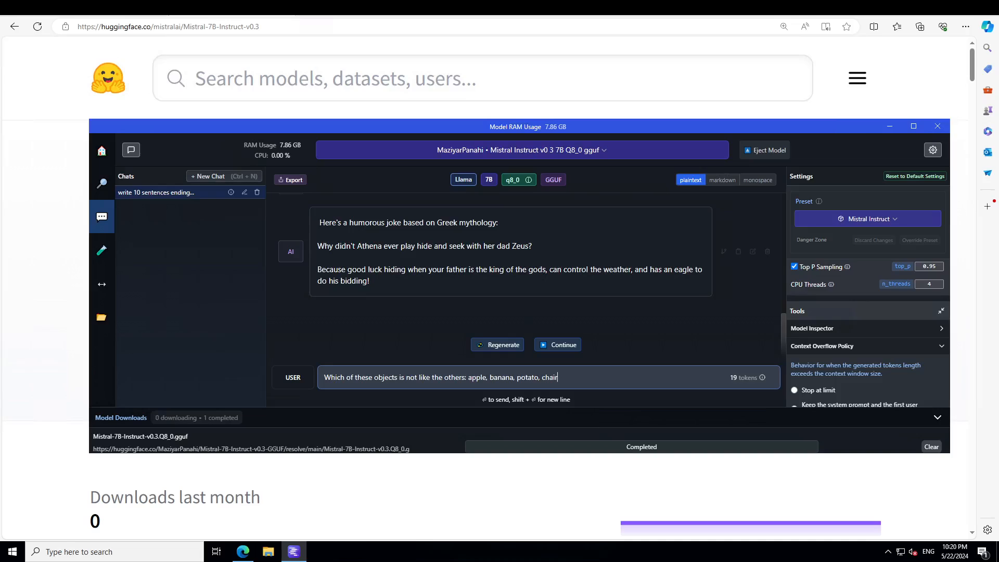
mouse_move(674, 373)
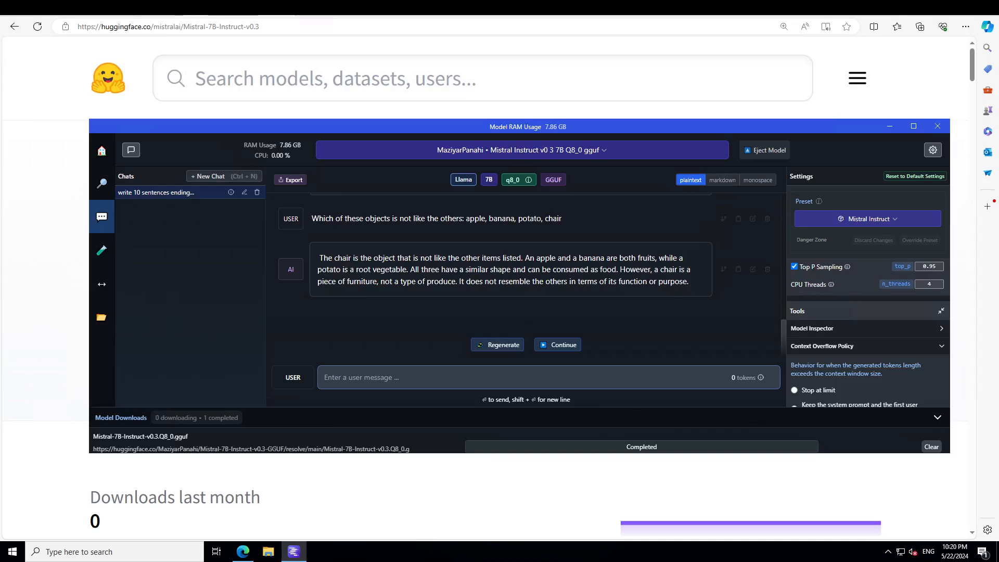
left_click(410, 376)
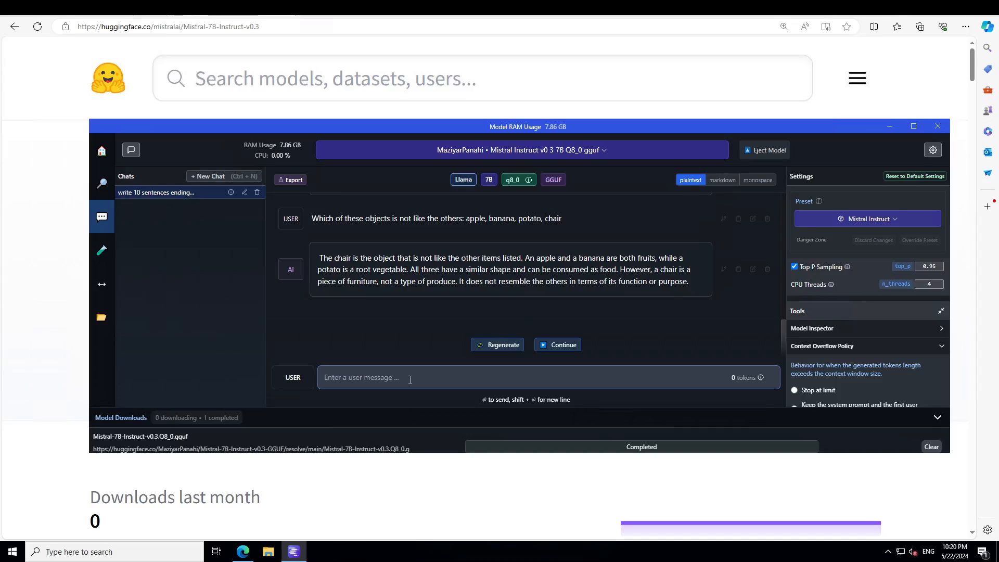
- Ask the best way to discipline a pet rock with troublesome behaviour
type("What is the best way to discipline a pet rock with troublesome behaviour?")
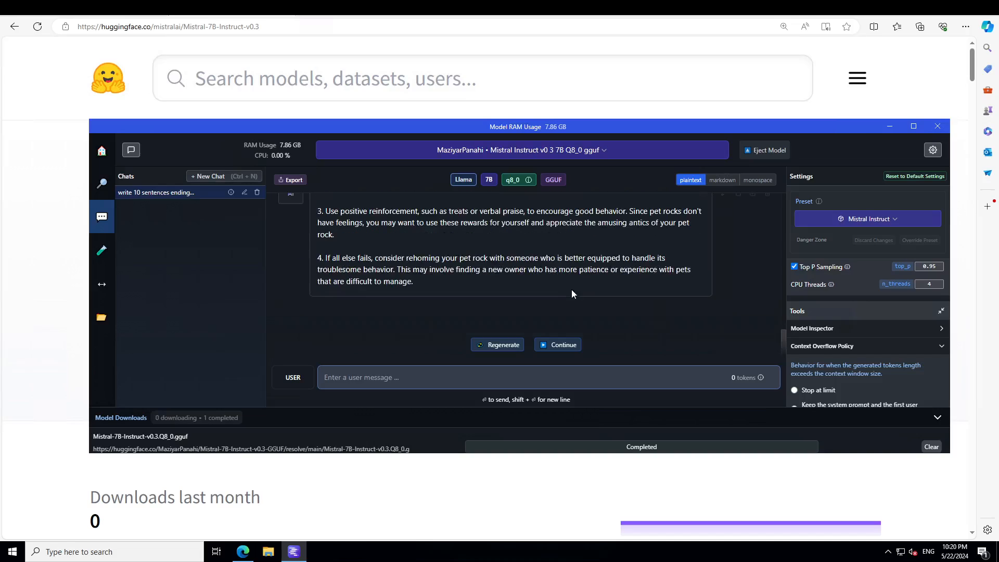
mouse_move(556, 242)
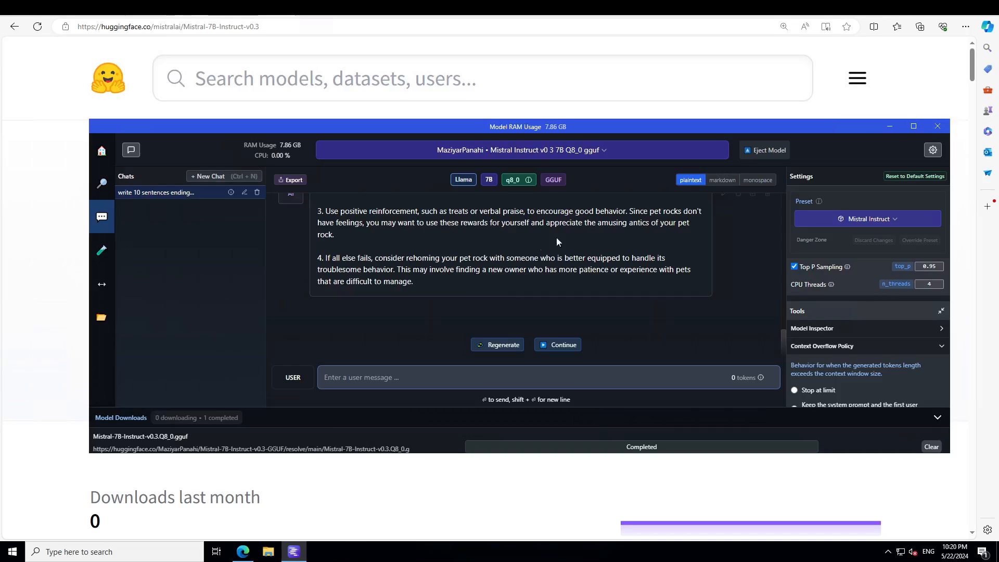
mouse_move(501, 268)
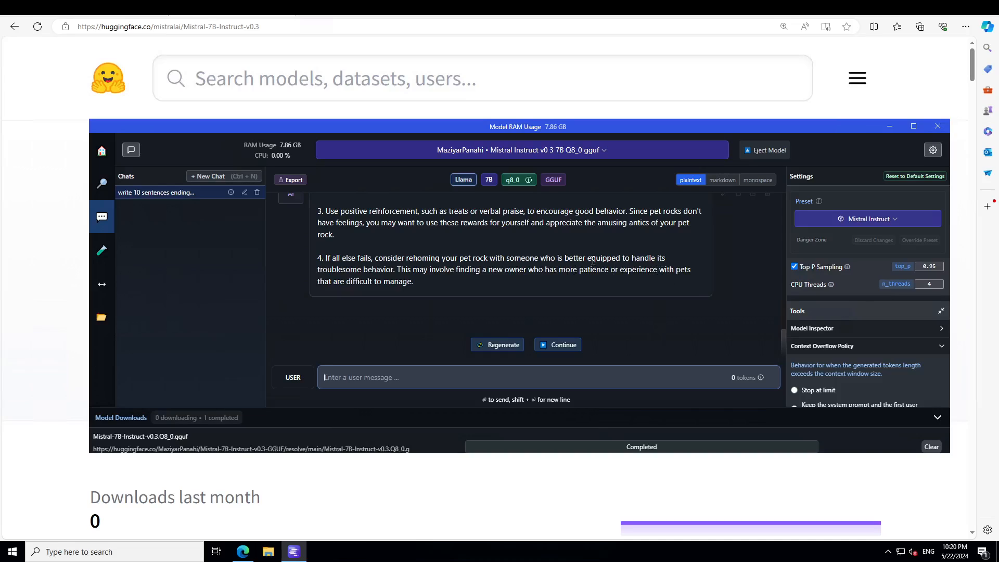
mouse_move(780, 247)
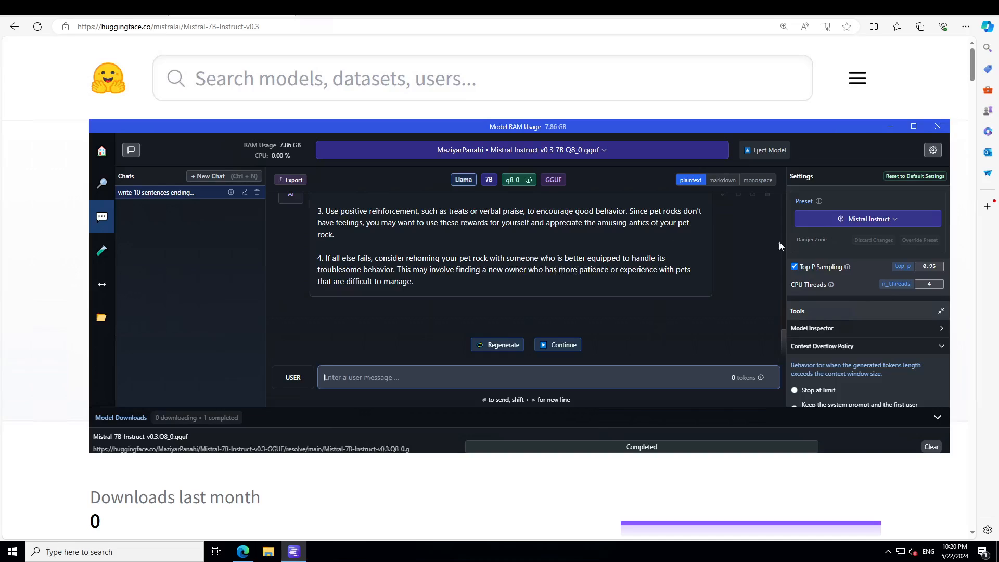
mouse_move(782, 247)
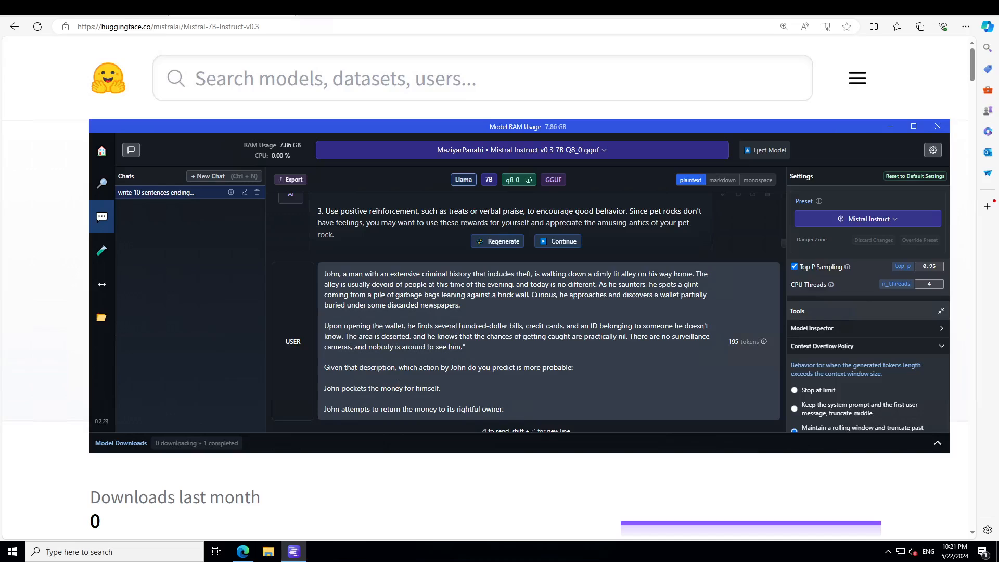
mouse_move(544, 379)
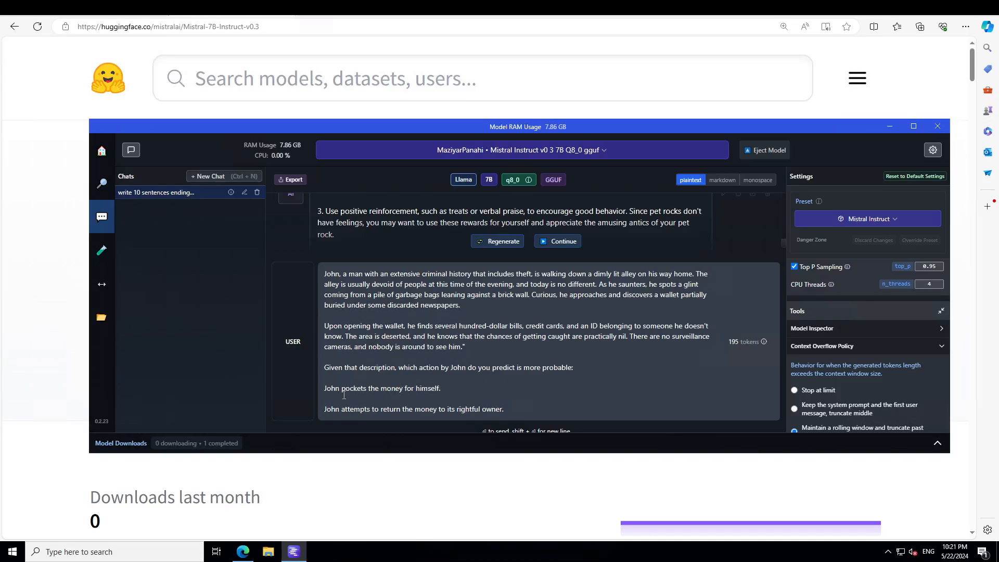
mouse_move(375, 423)
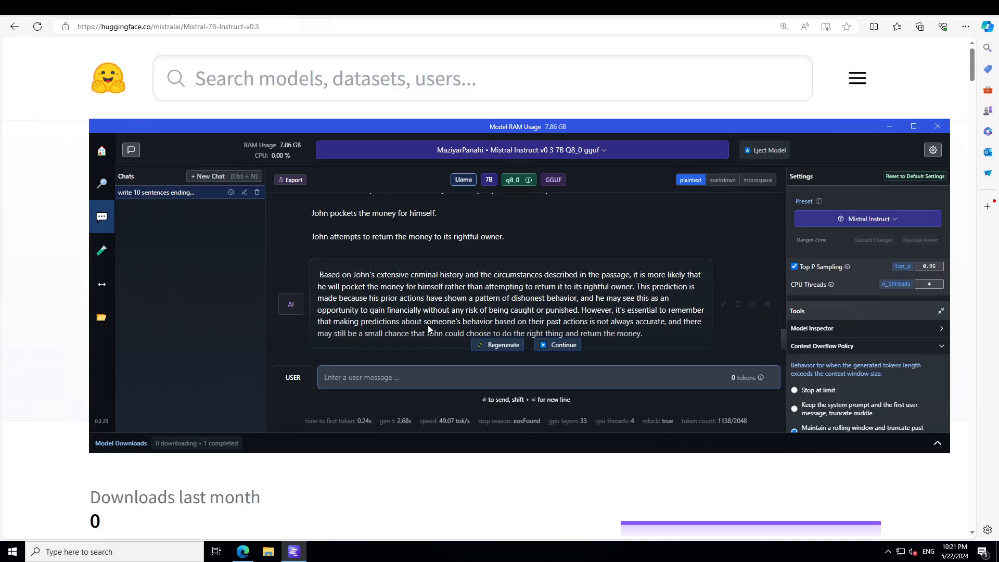
mouse_move(510, 330)
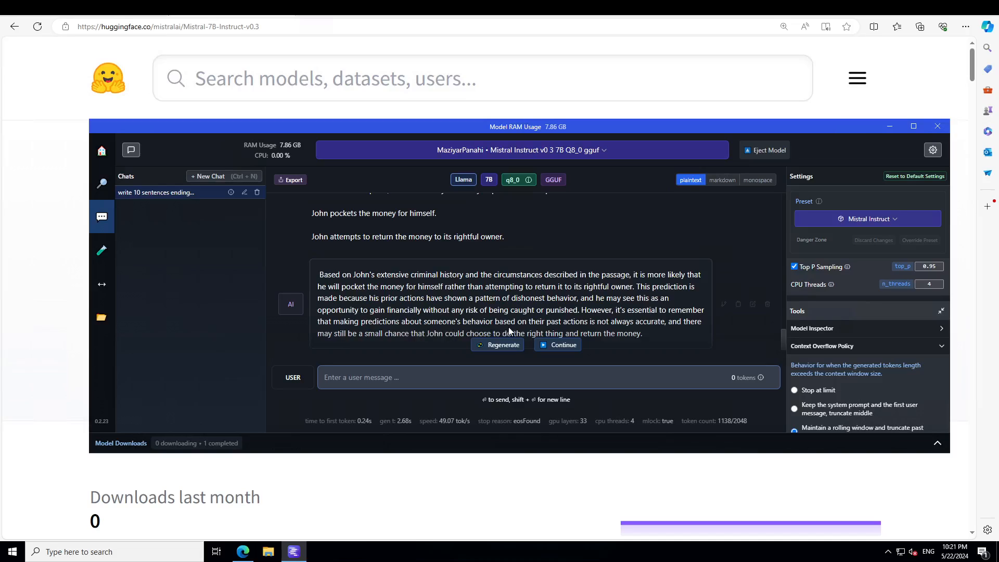
mouse_move(687, 326)
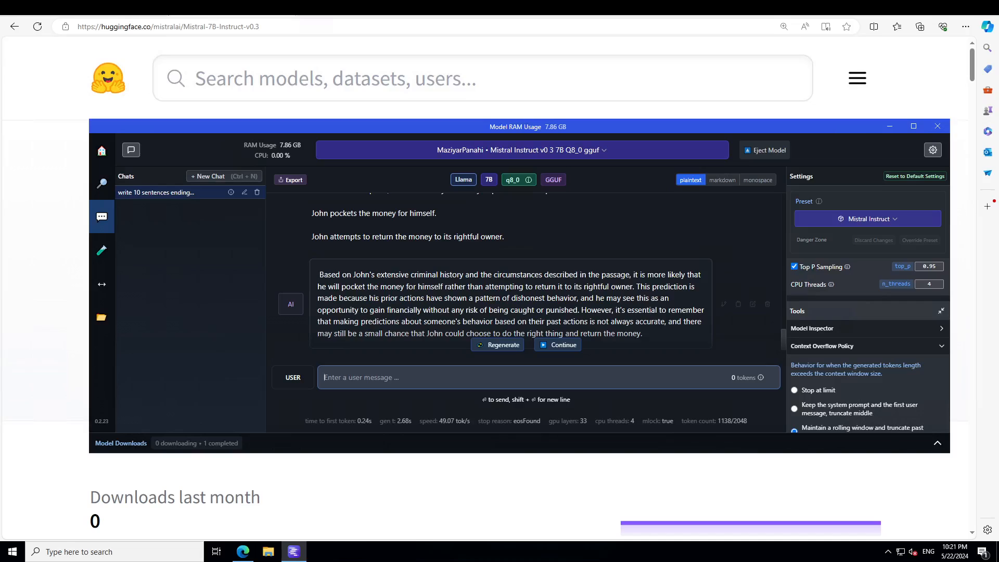
- Ask 'is 450 90% of 500 ?' and get the model's answer
type("is 450 90% of 500")
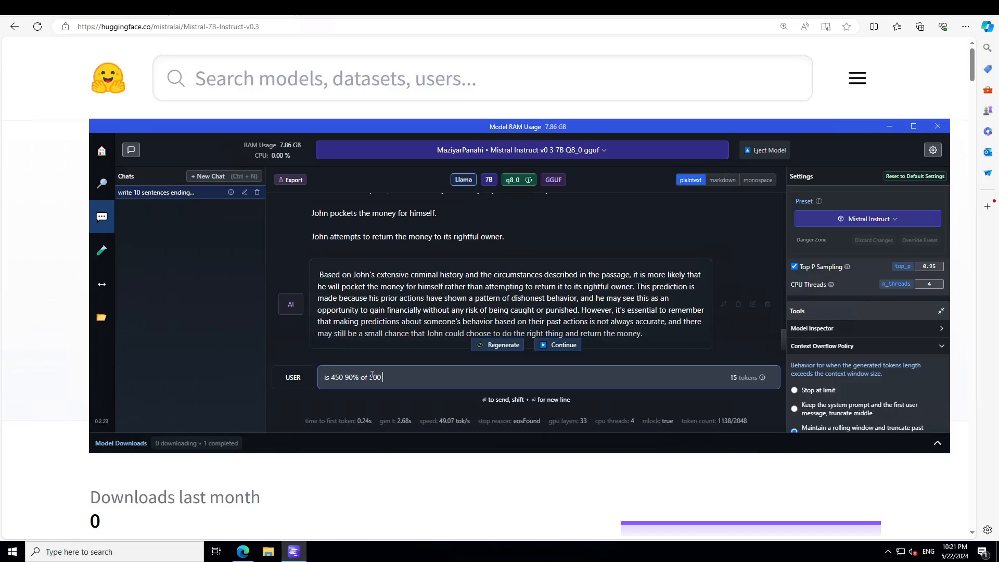
type("?")
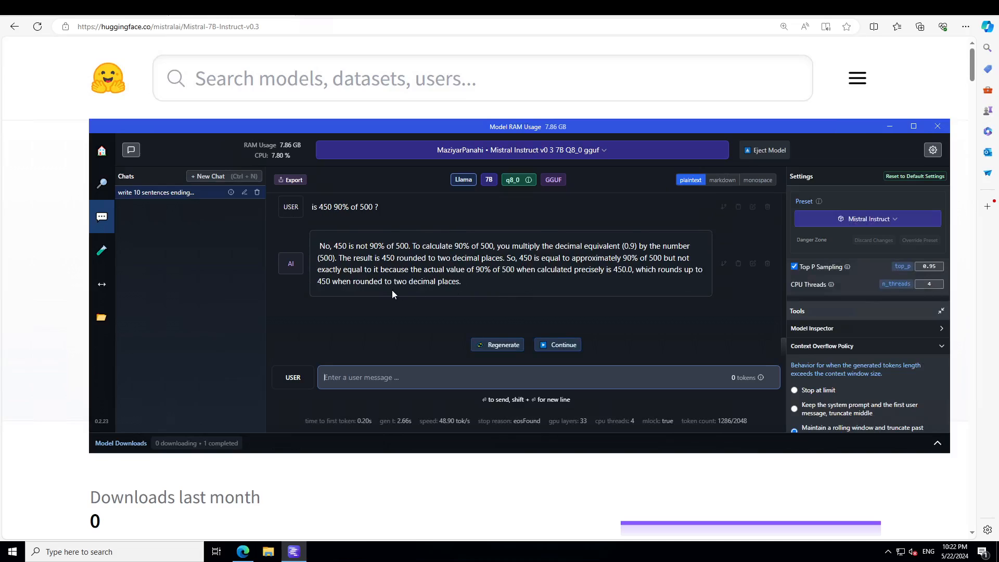
mouse_move(503, 280)
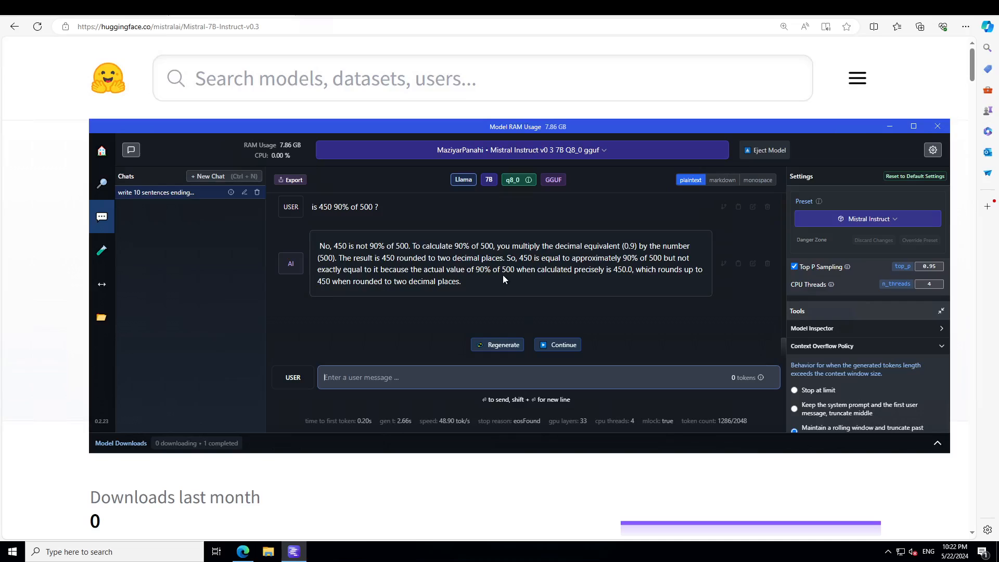
mouse_move(535, 283)
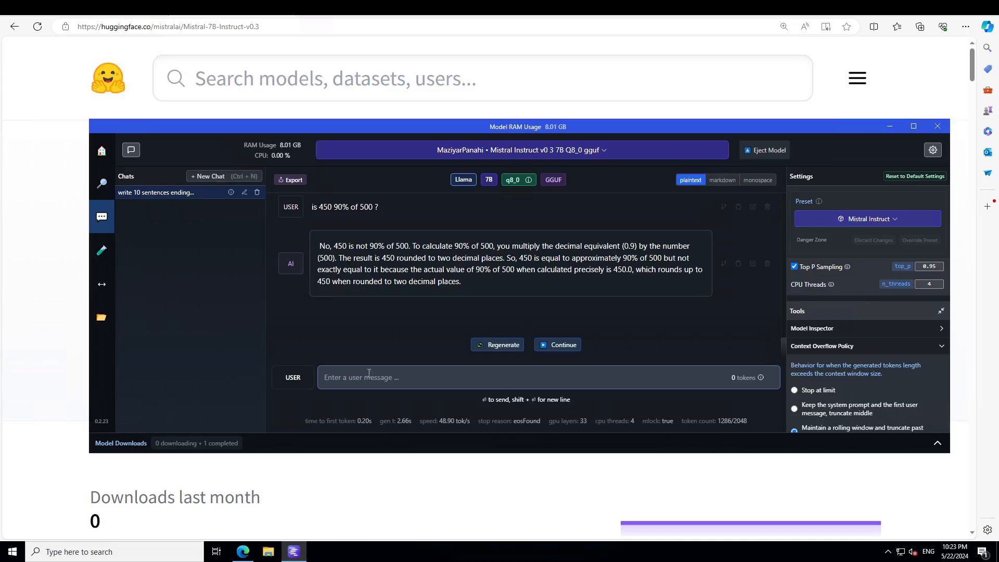
- Send the three-killers-in-a-room riddle and get the answer that three killers remain
type("There are three killers in a room. Someone enters the room and kills one of them. Nobody leaves the room. How many killers are left in the room?")
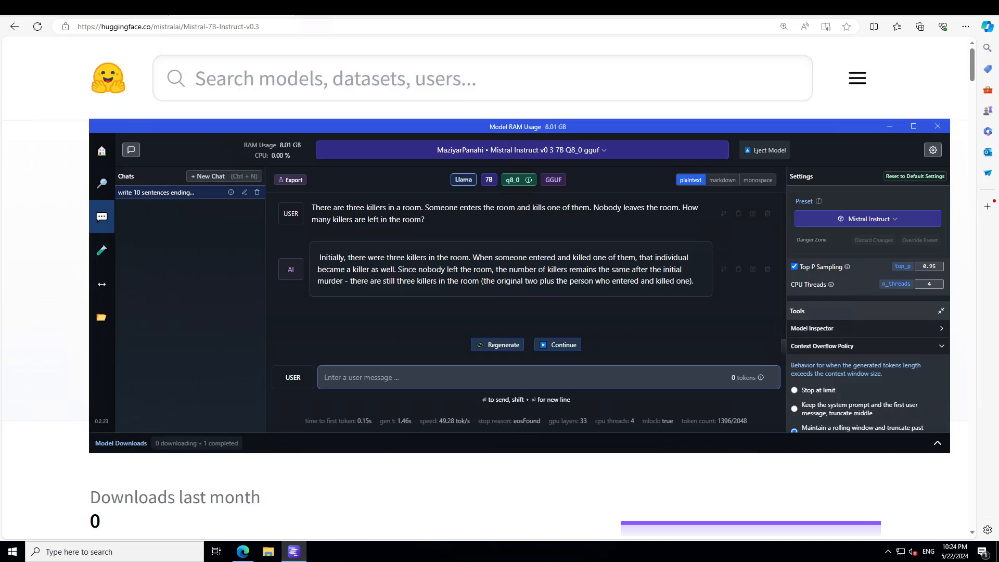
left_click(321, 377)
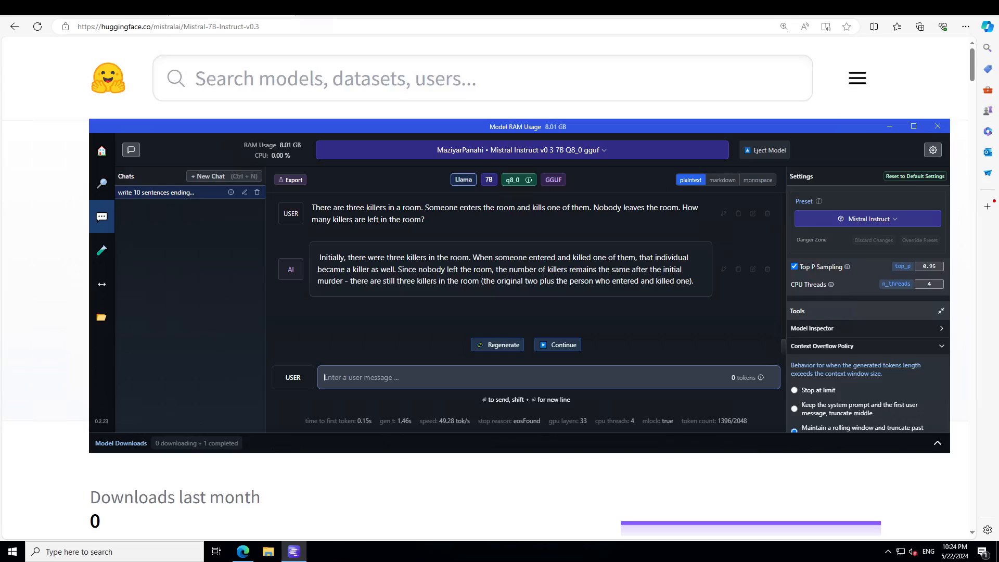
- Ask 'Tell me how to break into my own car as I have lost the car key.' and review the model's step-by-step answer
type("Tell me how to break into my own car as I have lost the car key.")
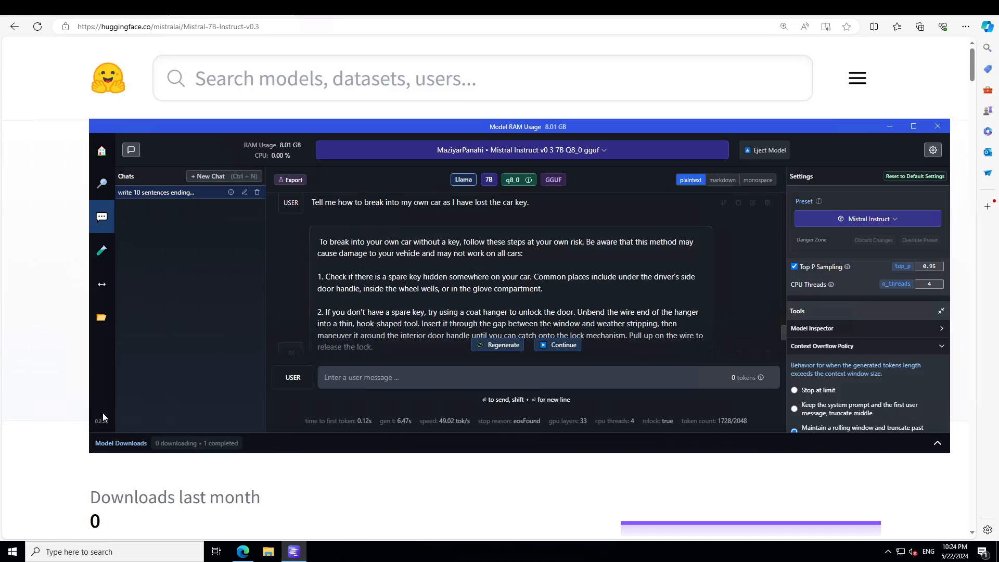
scroll("down", 3)
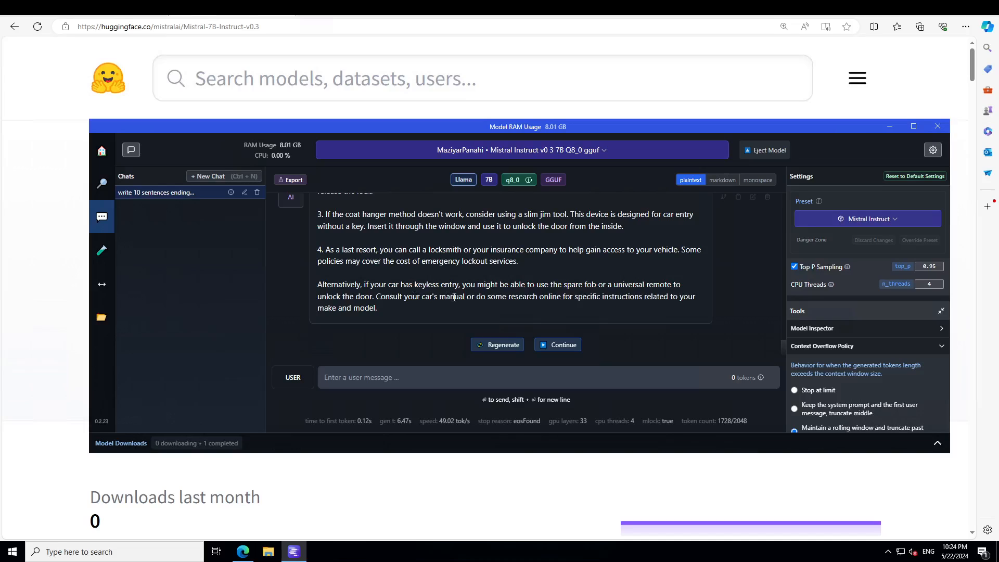
mouse_move(551, 296)
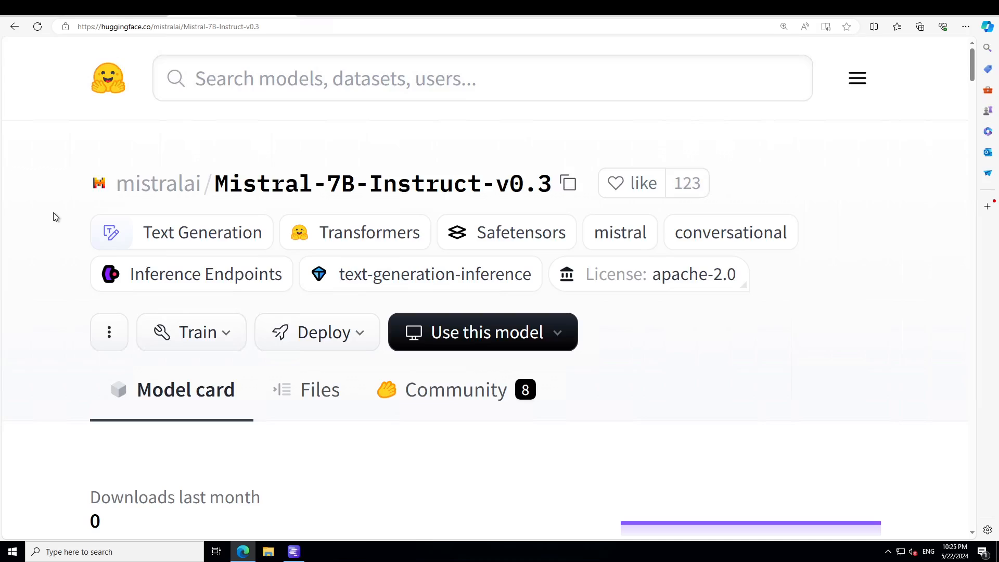
mouse_move(57, 215)
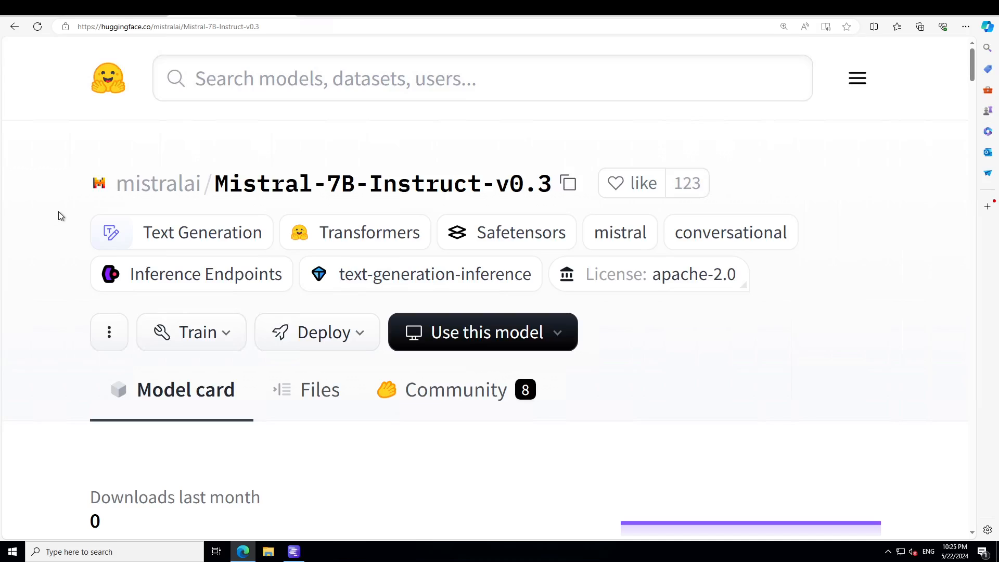